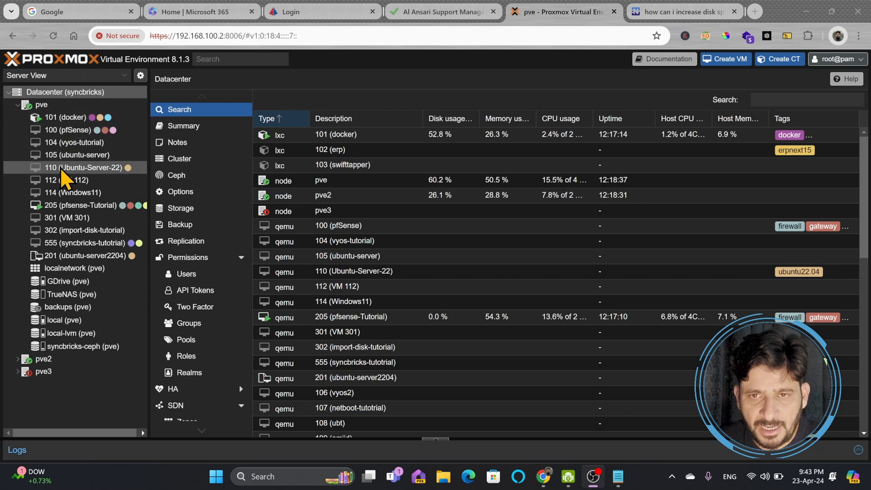
- Select the pve node in the Server View tree to show its resource overview
click(41, 104)
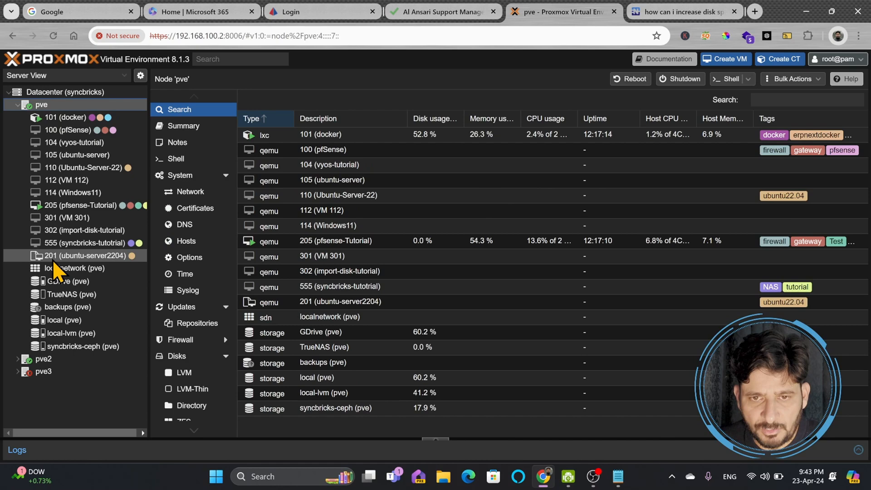
mouse_move(53, 211)
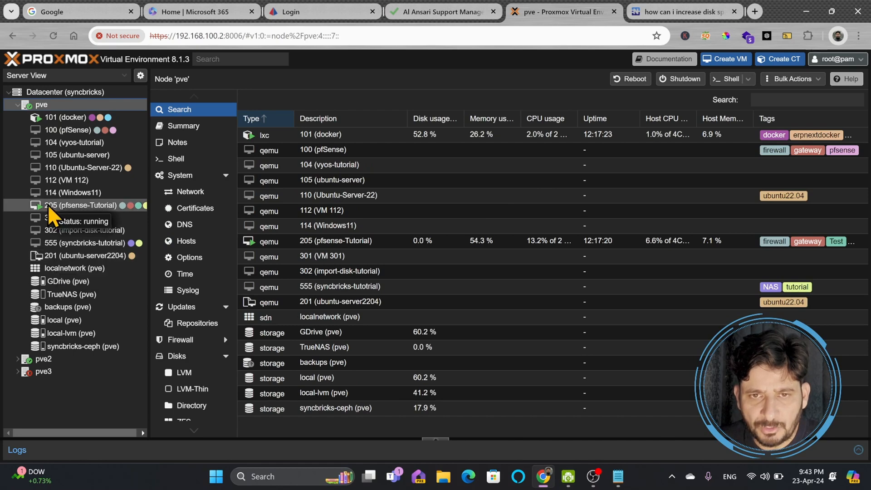
mouse_move(86, 221)
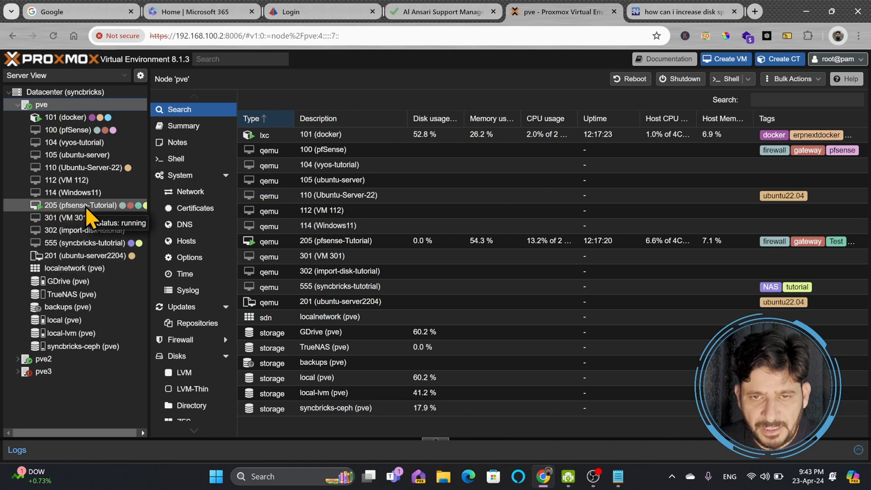
- Show VM 205 pfsense-Tutorial's Summary, listing a 2.00 GiB boot disk
click(82, 205)
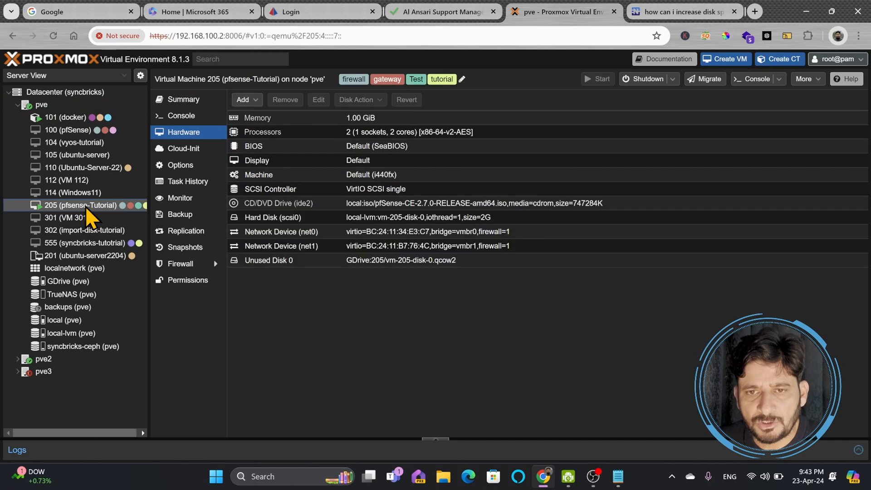
mouse_move(86, 205)
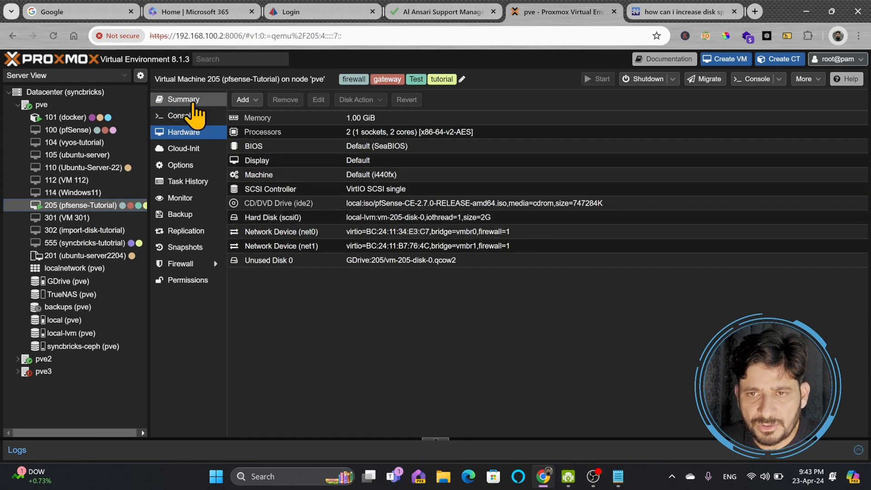
click(184, 99)
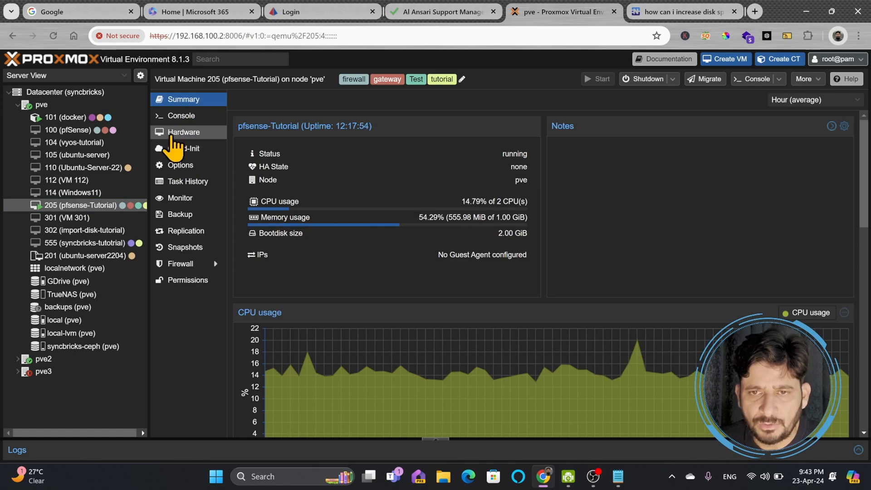
- Resize hard disk scsi0 in Hardware via Disk Action > Resize by 4 GiB, from 2G to 6G
click(184, 132)
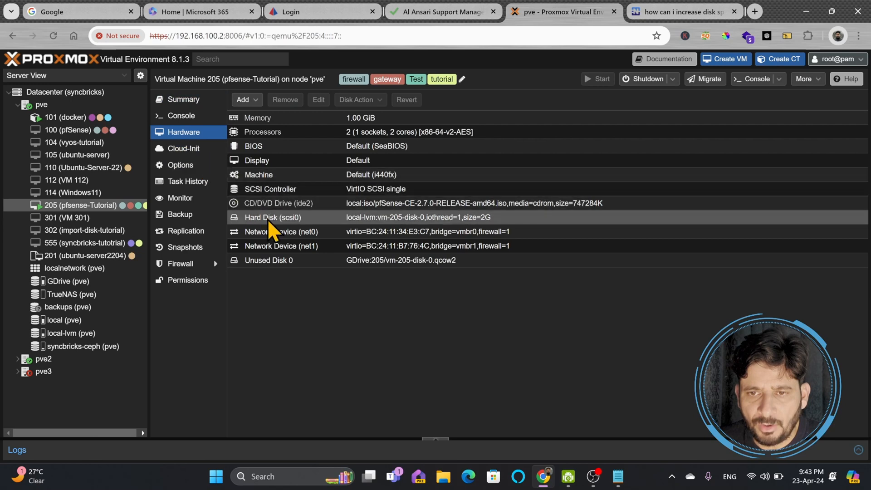
click(272, 218)
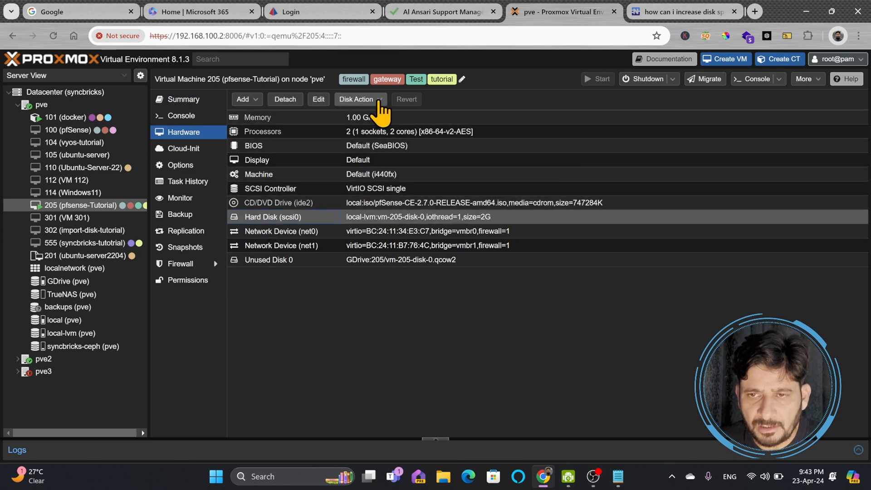
click(358, 99)
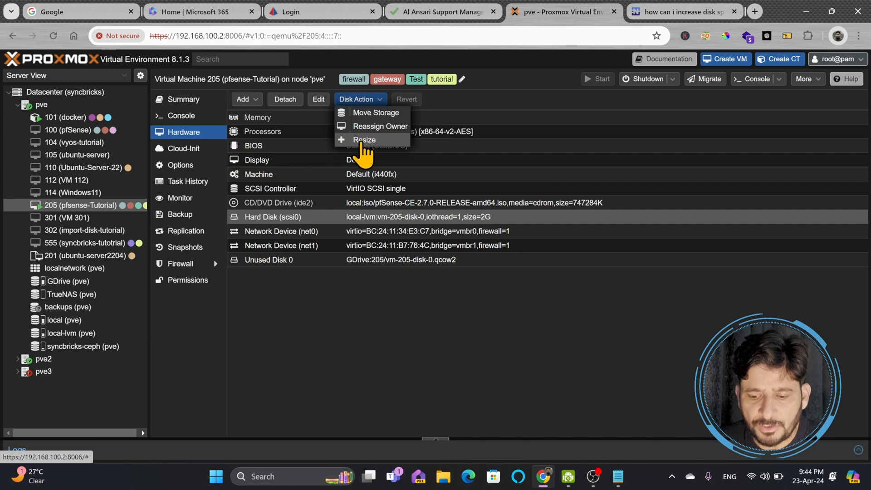
click(363, 140)
text(4)
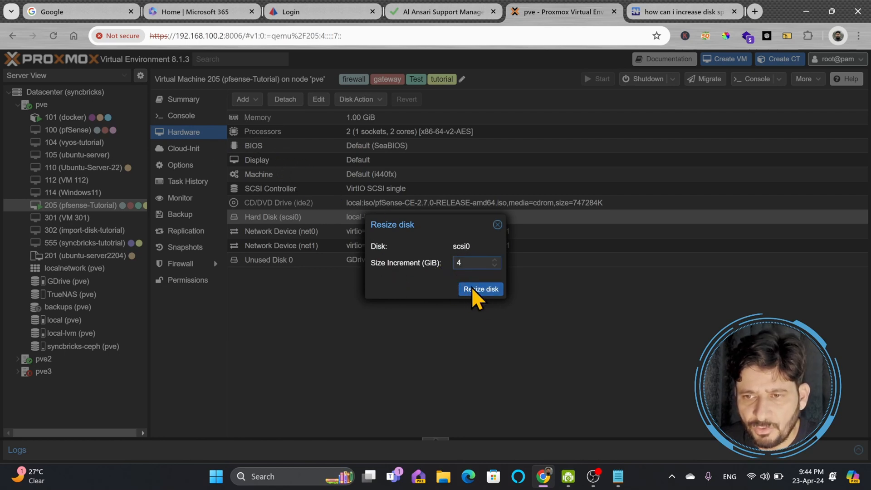
click(480, 289)
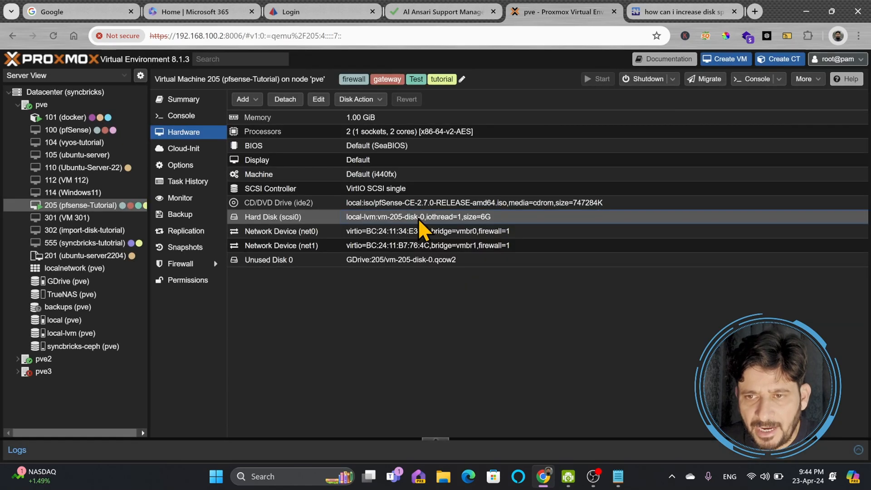
- Dismiss the Edit Hard Disk dialog, then resize scsi0 by another 2 GiB to reach 8G
double_click(389, 217)
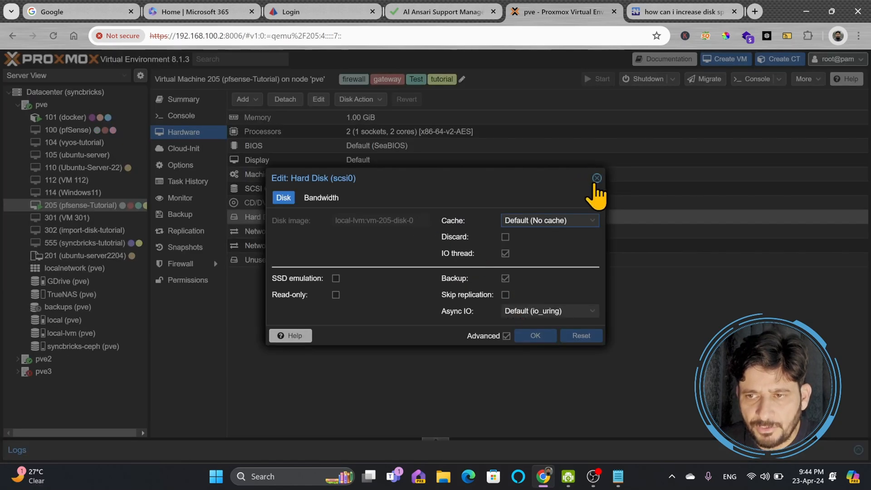
click(597, 179)
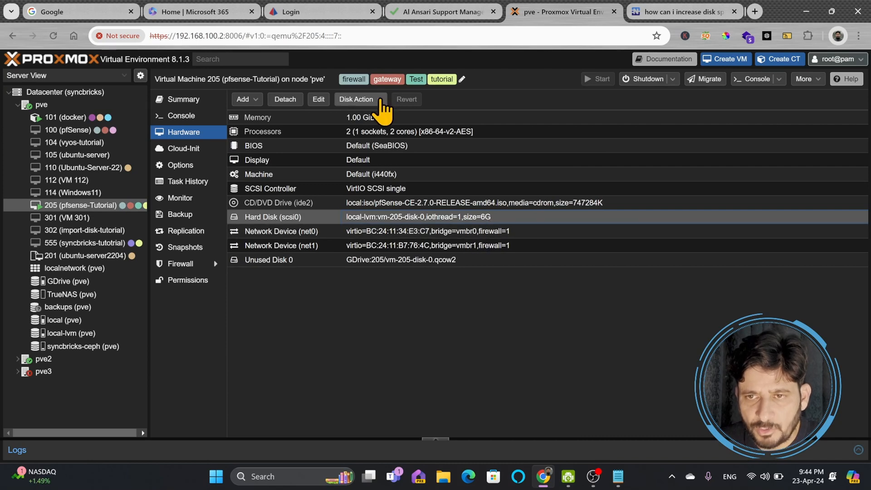
click(356, 99)
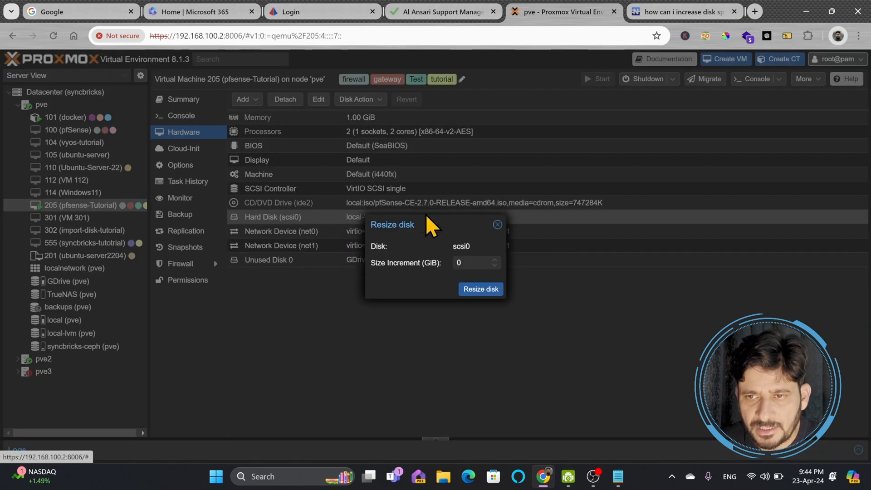
text(2)
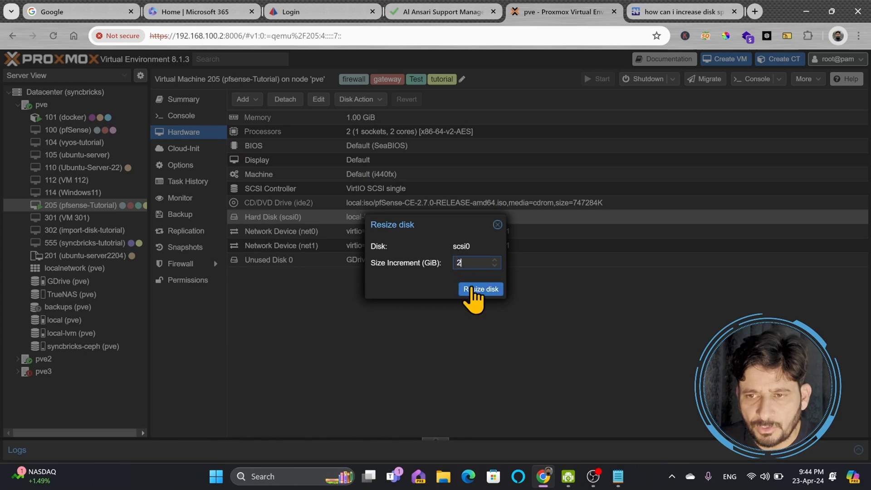
click(480, 289)
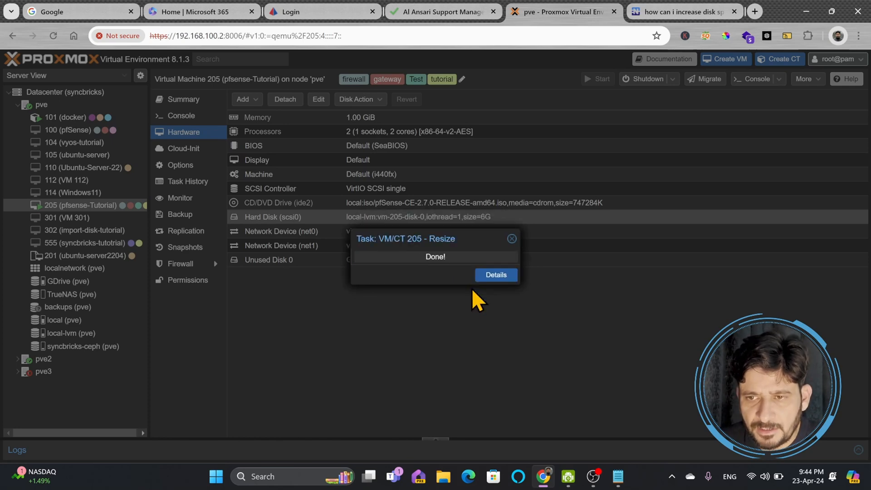
click(510, 239)
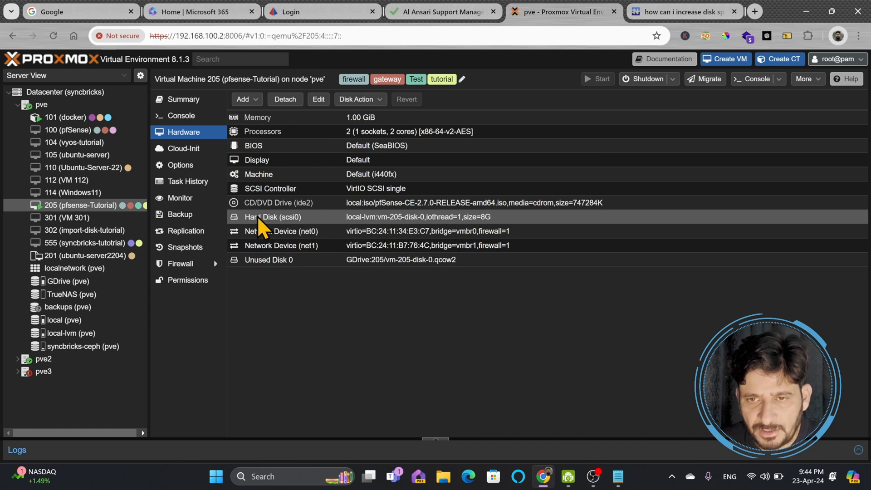
mouse_move(184, 149)
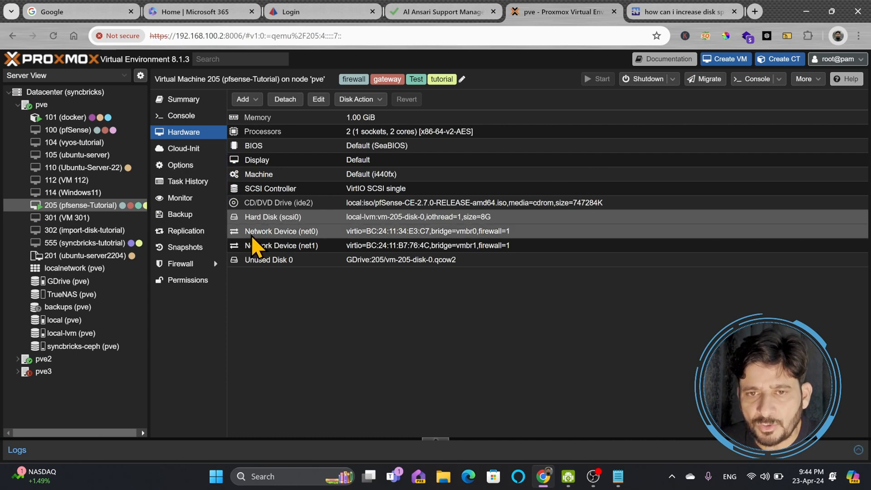
mouse_move(259, 236)
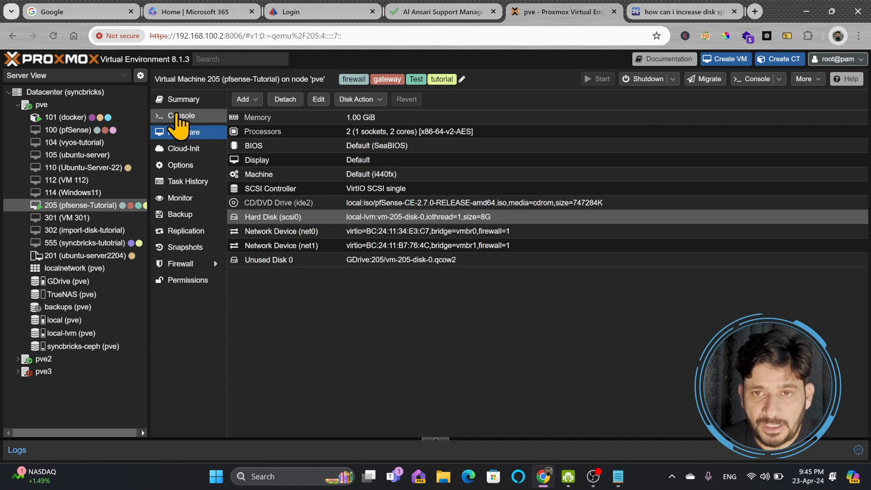
- Confirm Summary reports an 8.0 GiB boot disk, then switch to the pfSense console
click(183, 99)
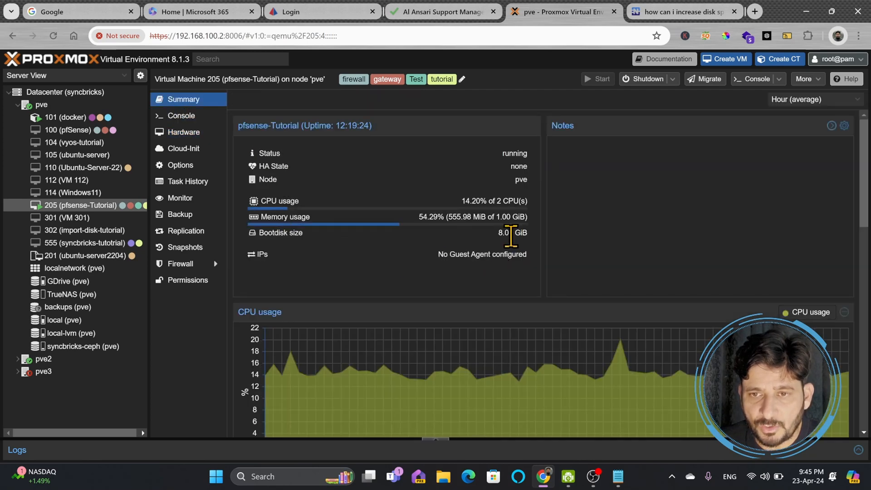
scroll(down, 3)
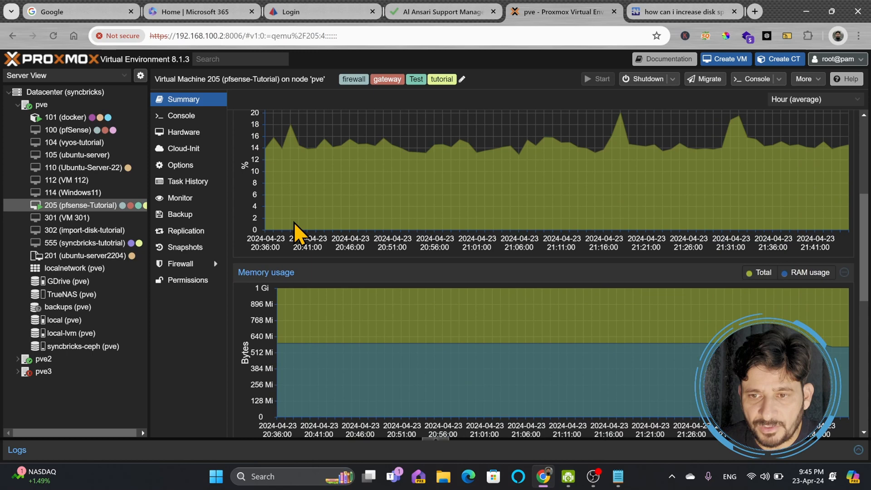
click(181, 116)
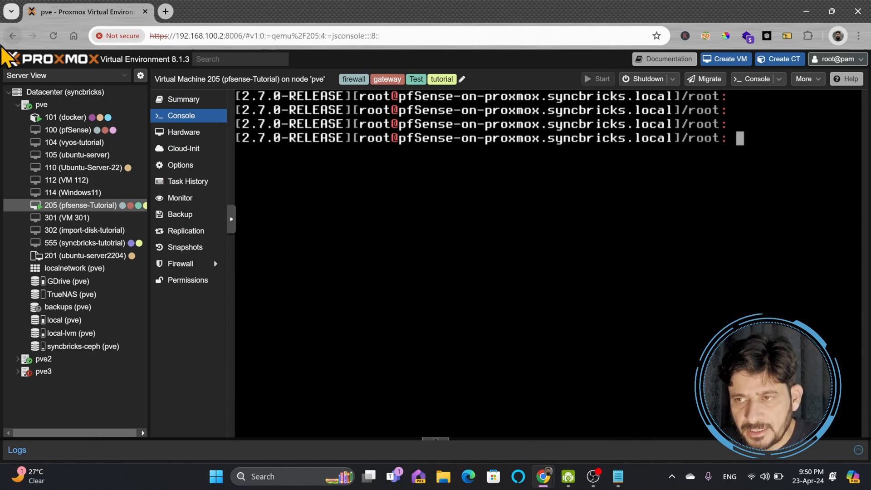
- Run 'geom disk list' showing da0 at 8.0G, exit the shell and return to Hardware
text(geom)
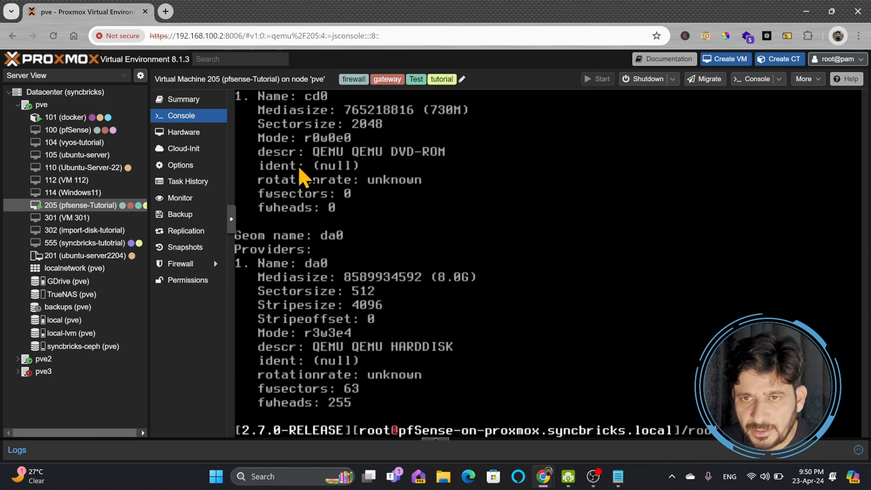
mouse_move(333, 250)
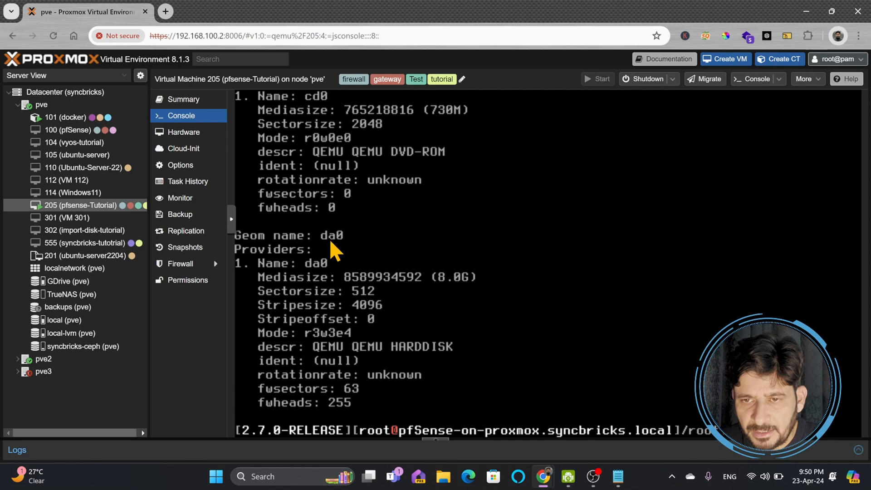
mouse_move(439, 291)
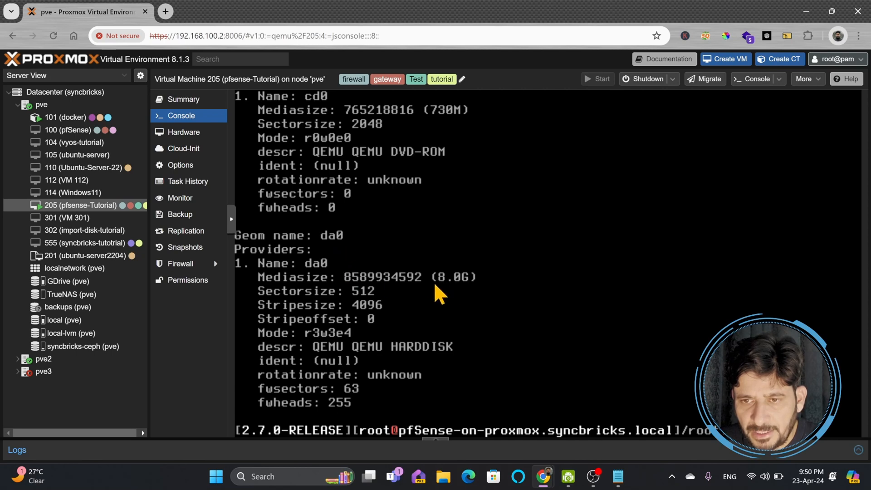
mouse_move(616, 436)
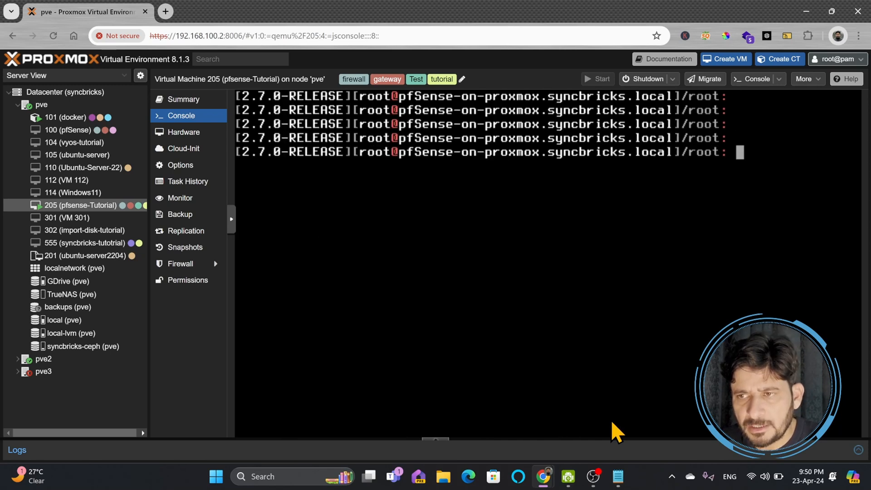
text(exit)
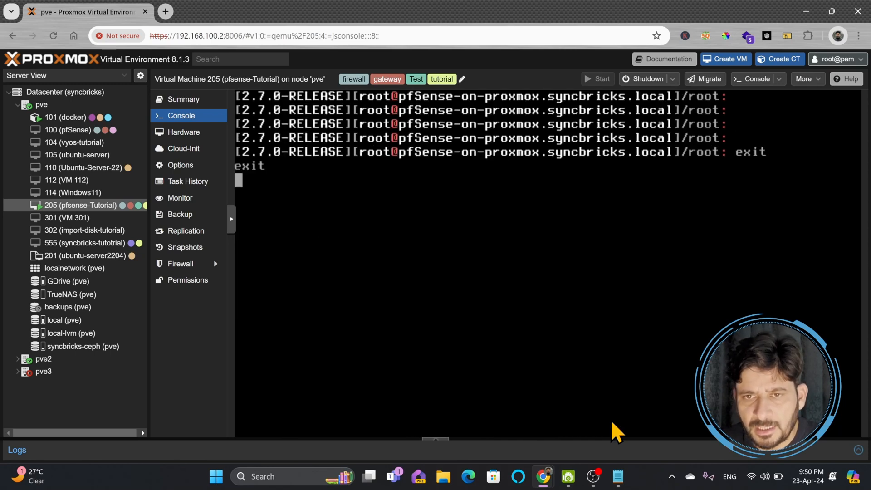
click(184, 132)
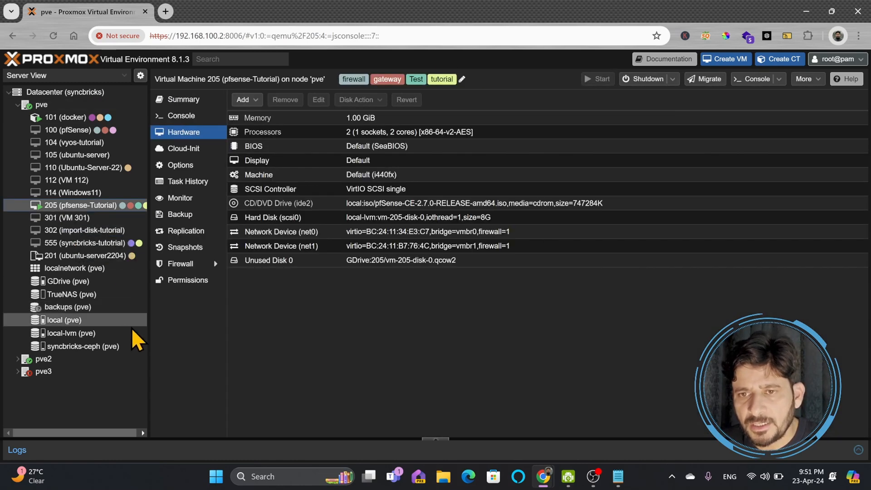